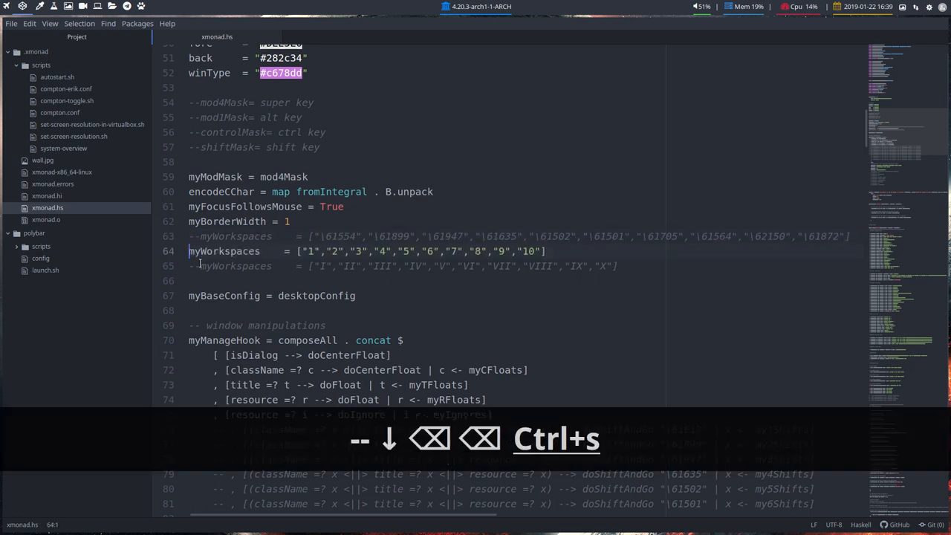
- Save xmonad.hs with the Roman numeral myWorkspaces line active and the numeric one commented out
{"action": "key", "text": "ctrl+s"}
{"action": "type", "text": "--"}
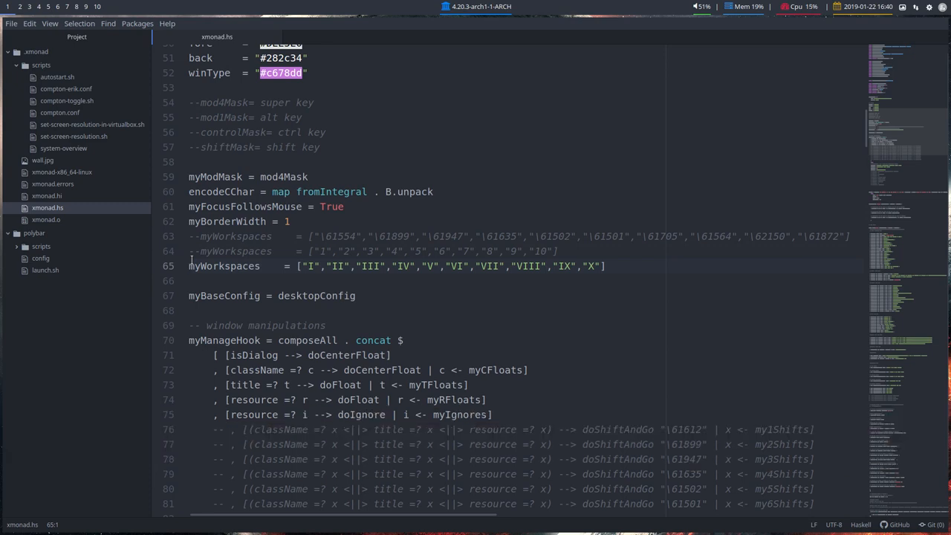
- Recompile and restart xmonad (Alt+R) so the bar shows workspaces I through X
{"action": "key", "text": "Alt+r"}
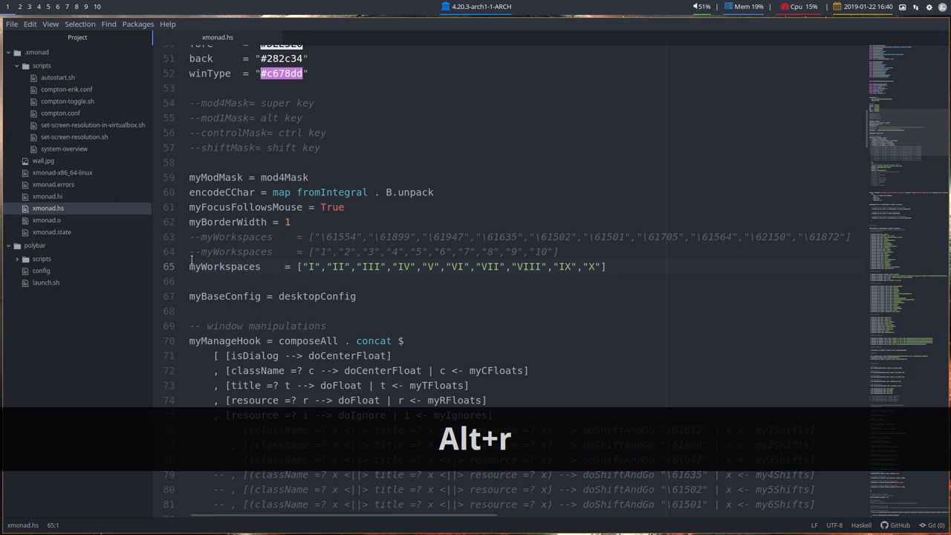
{"action": "key", "text": "Alt+r"}
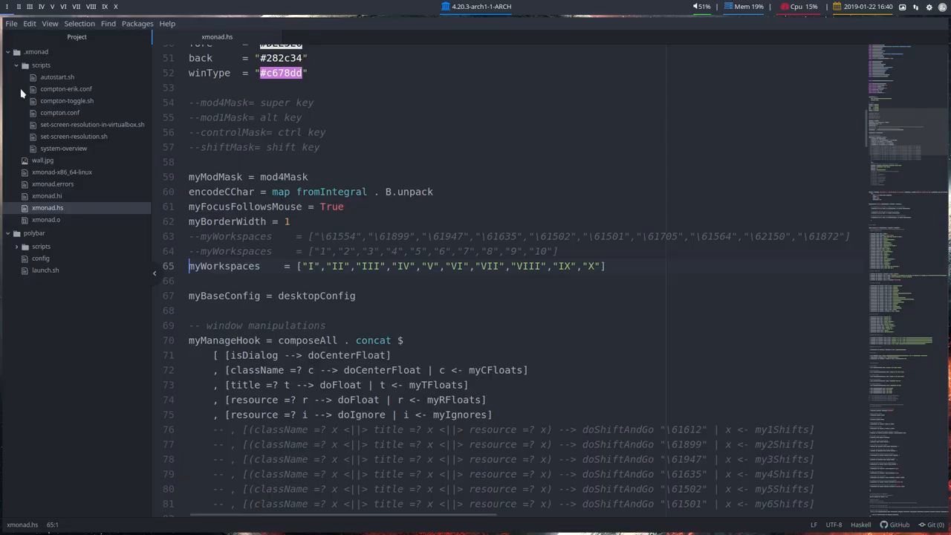
{"action": "mouse_move", "coordinate": [144, 211]}
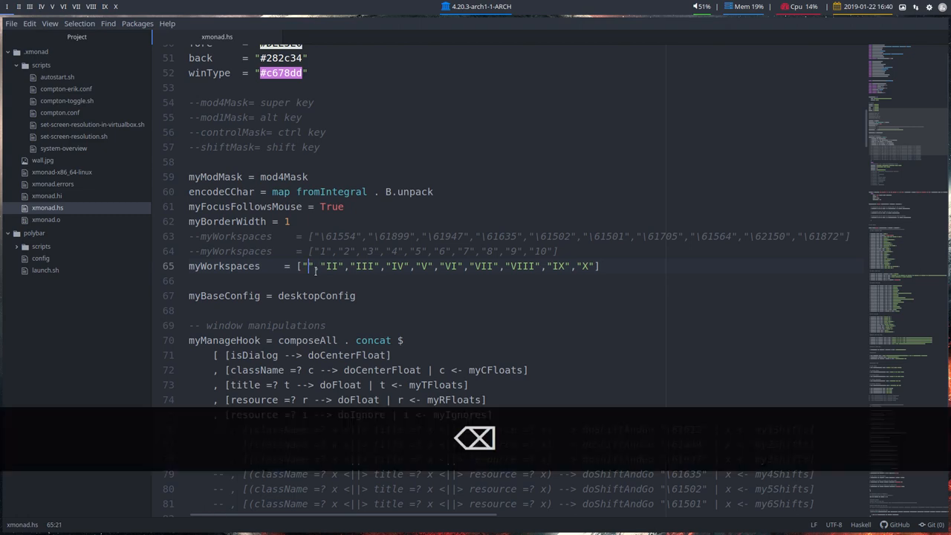
- Rename workspace "I" to "Web", save, and restart xmonad so the bar shows Web then II–X
{"action": "type", "text": "Web"}
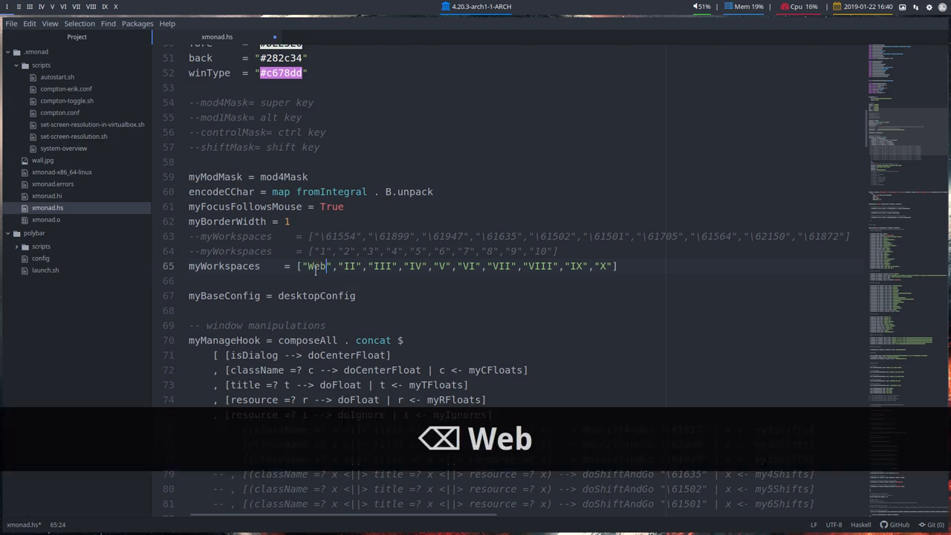
{"action": "key", "text": "ctrl+s"}
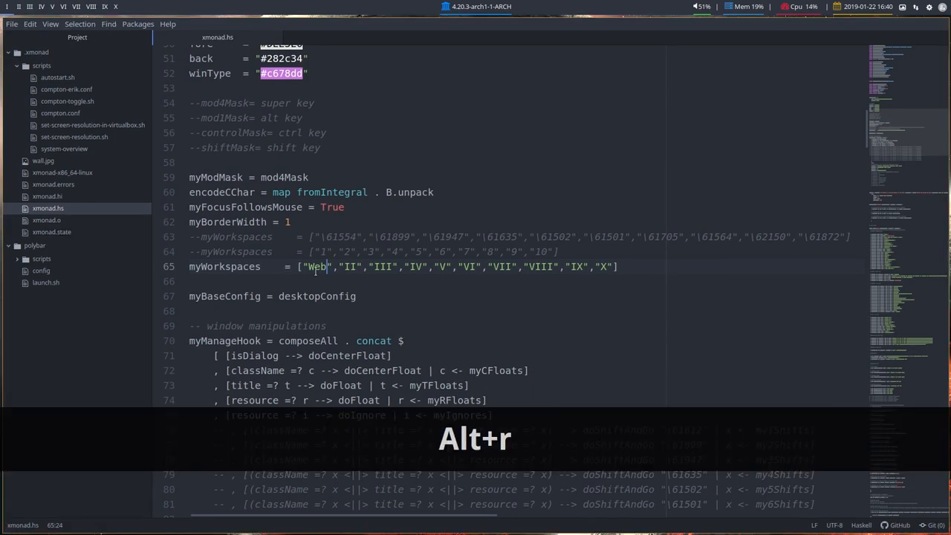
{"action": "key", "text": "alt+r"}
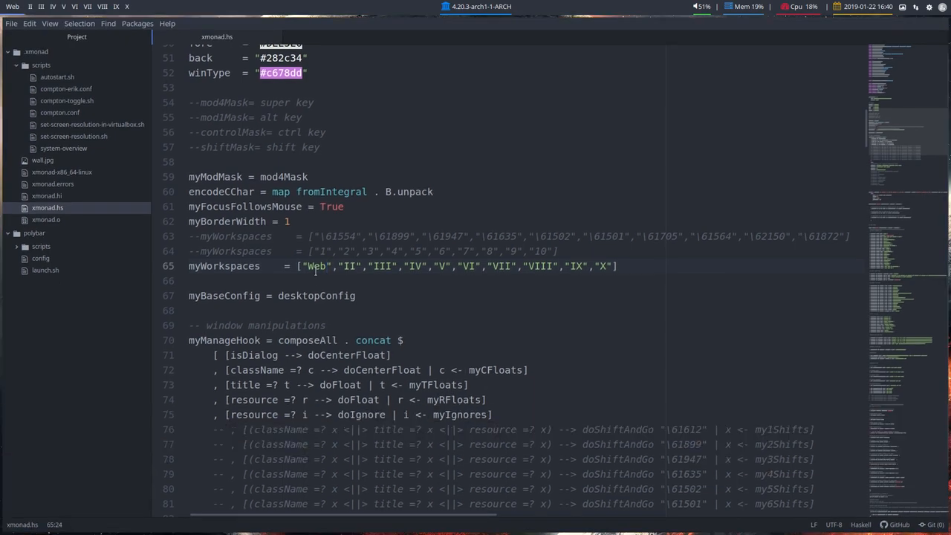